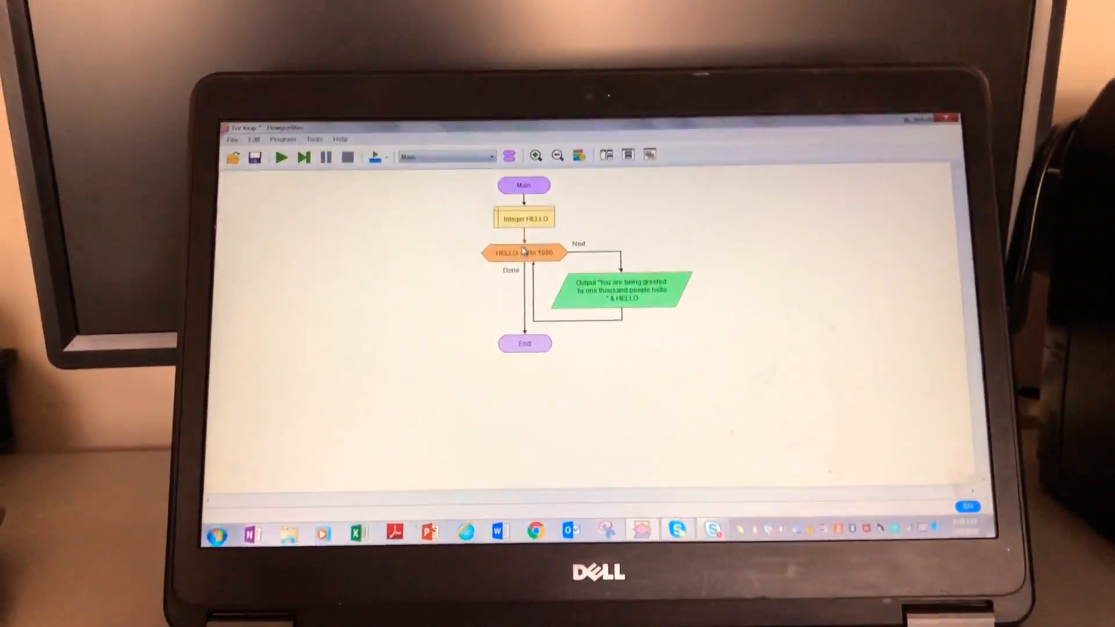
Set the for loop's variable to HELLO in its settings dialog.
{"action": "double_click", "coordinate": [524, 252]}
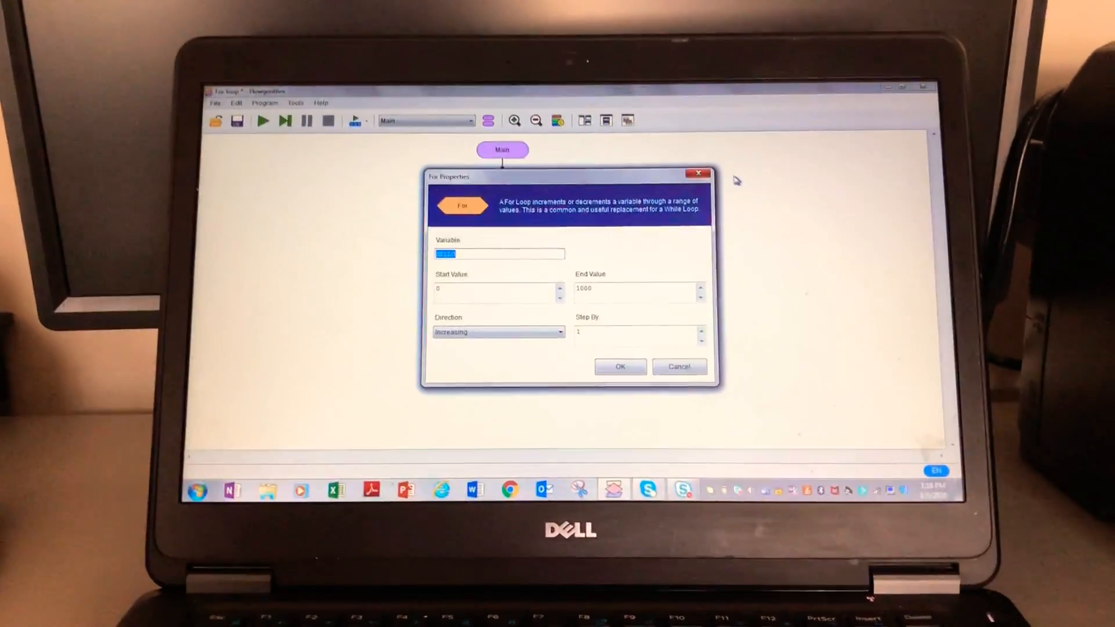
{"action": "left_click", "coordinate": [619, 366]}
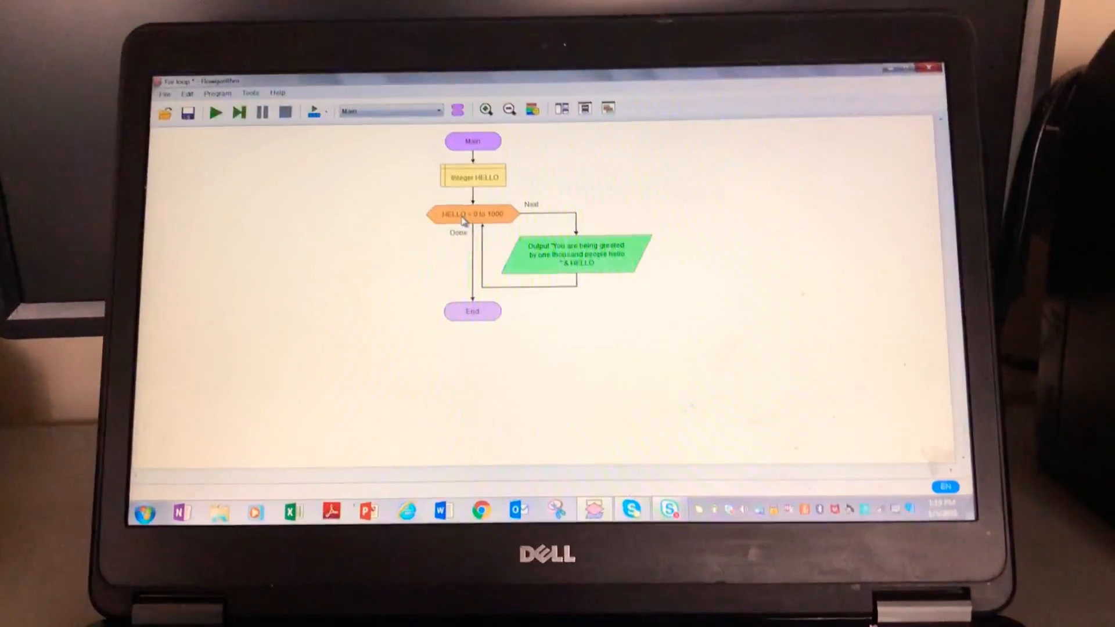
{"action": "double_click", "coordinate": [472, 214]}
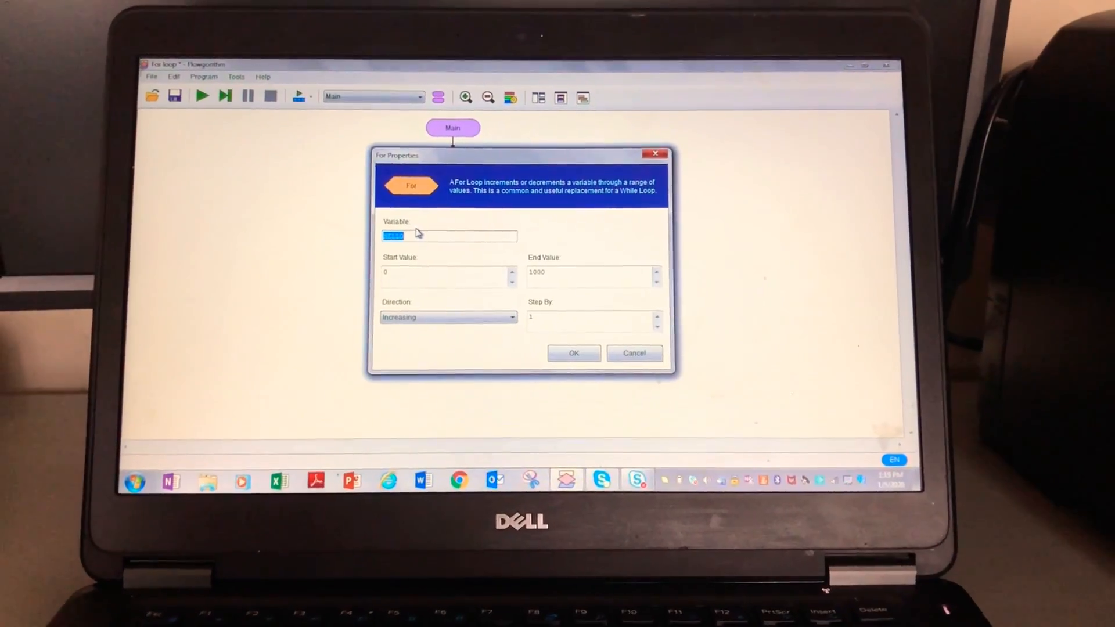
{"action": "type", "text": "HELLO"}
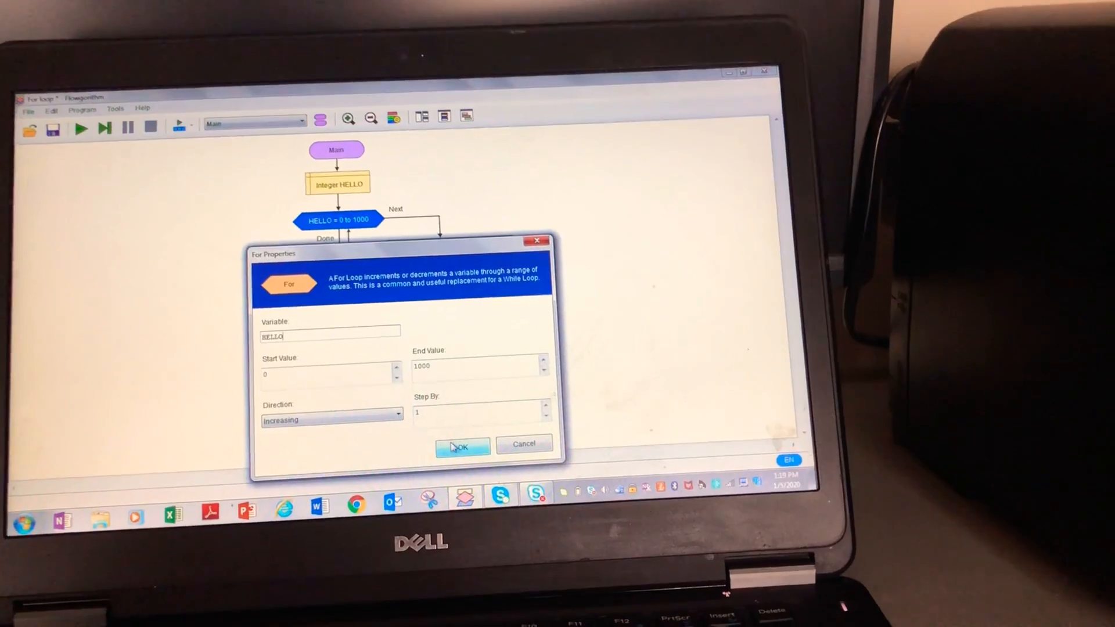
{"action": "left_click", "coordinate": [463, 446]}
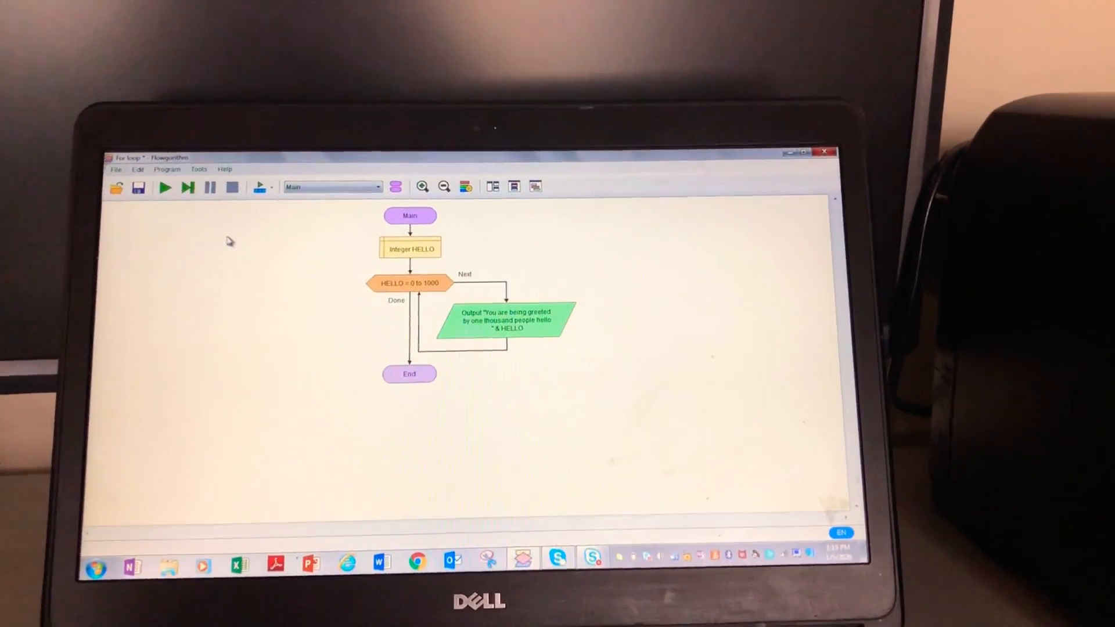
Run the program so the greeting prints up to 1000, then close the console.
{"action": "left_click", "coordinate": [165, 187]}
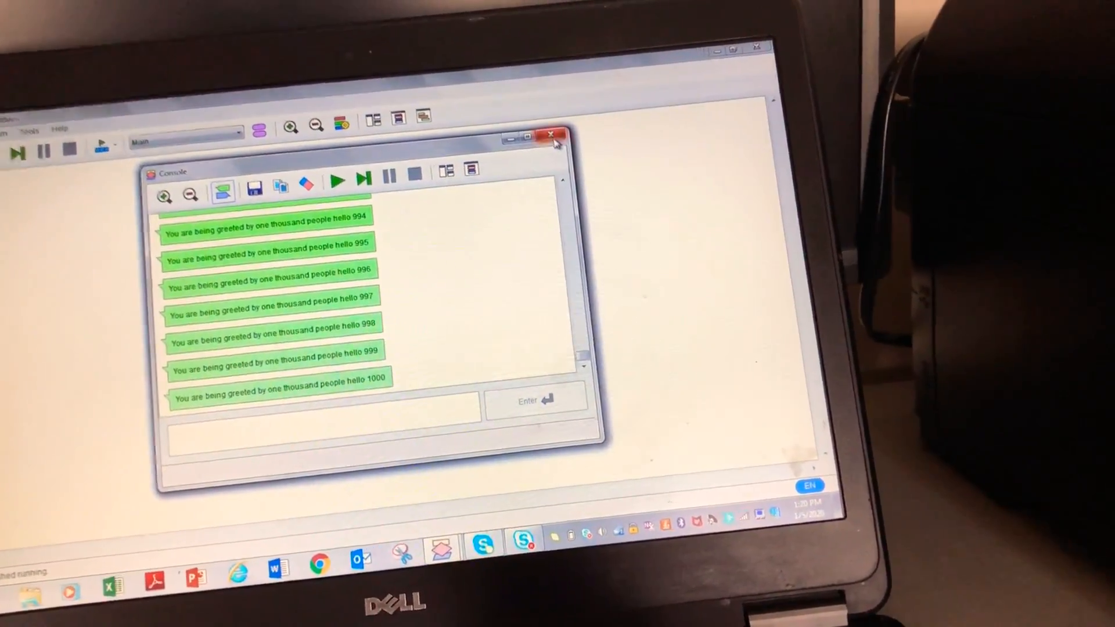
{"action": "left_click", "coordinate": [552, 135]}
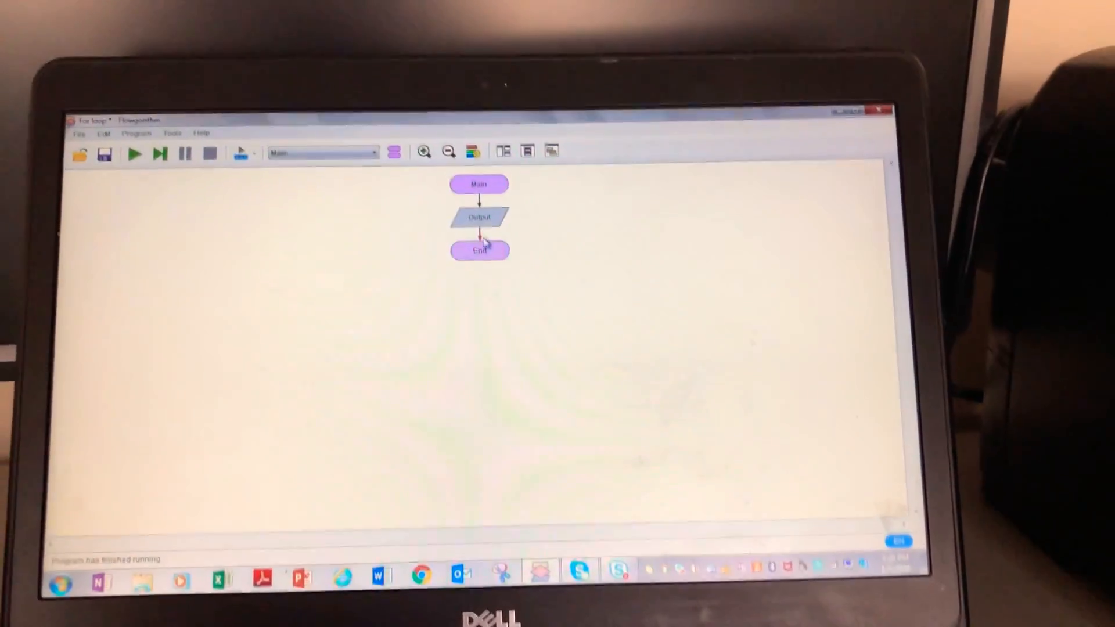
Set the lone Output step's expression to "HELLO".
{"action": "double_click", "coordinate": [480, 218]}
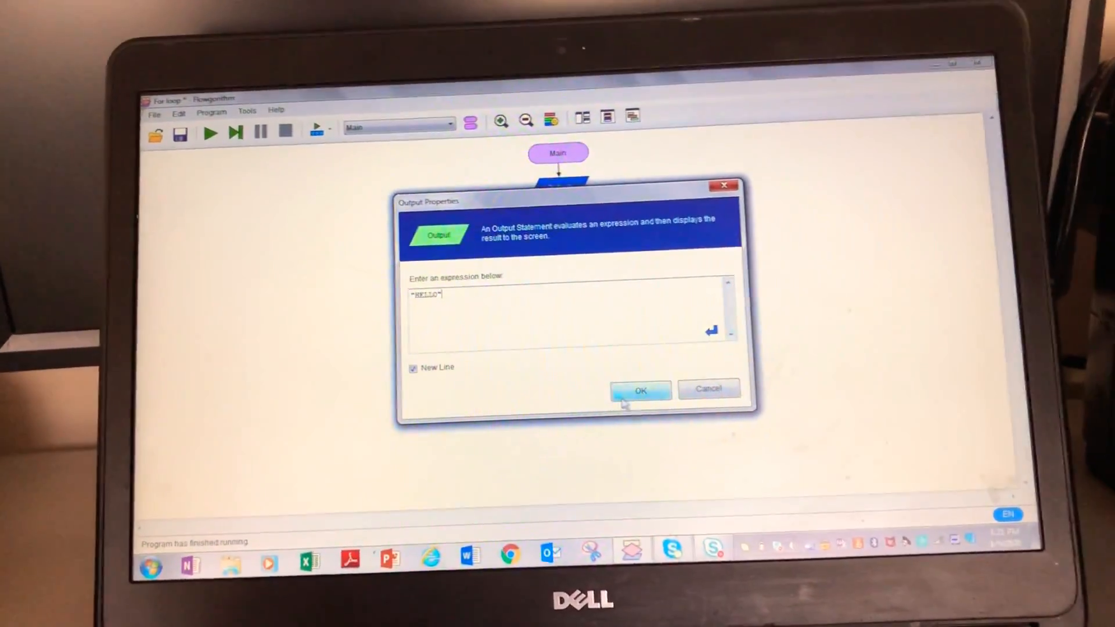
{"action": "left_click", "coordinate": [638, 390]}
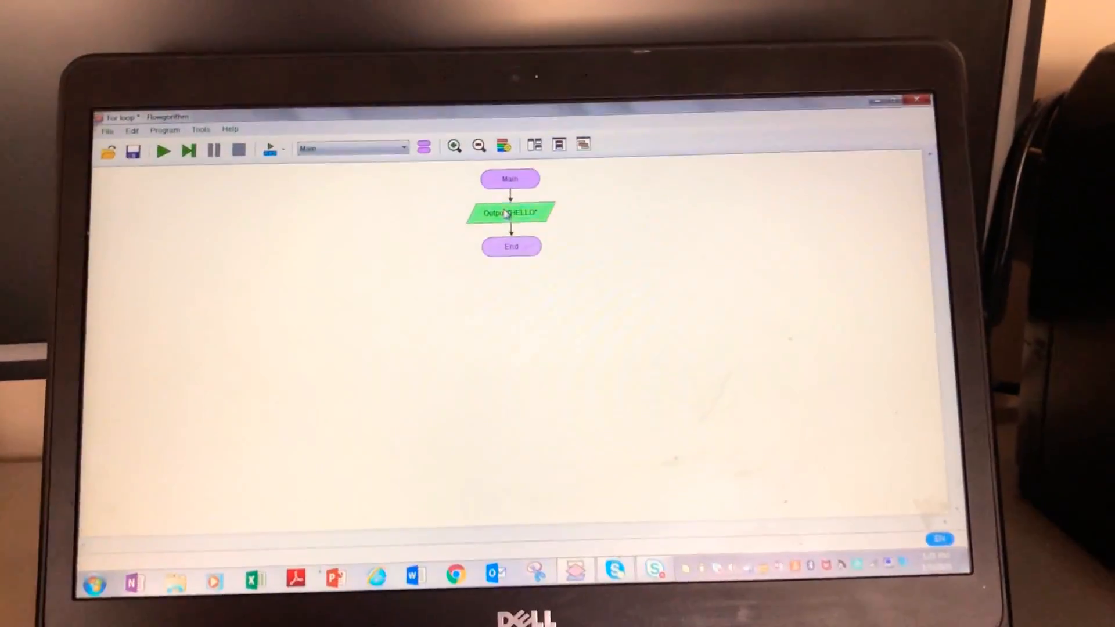